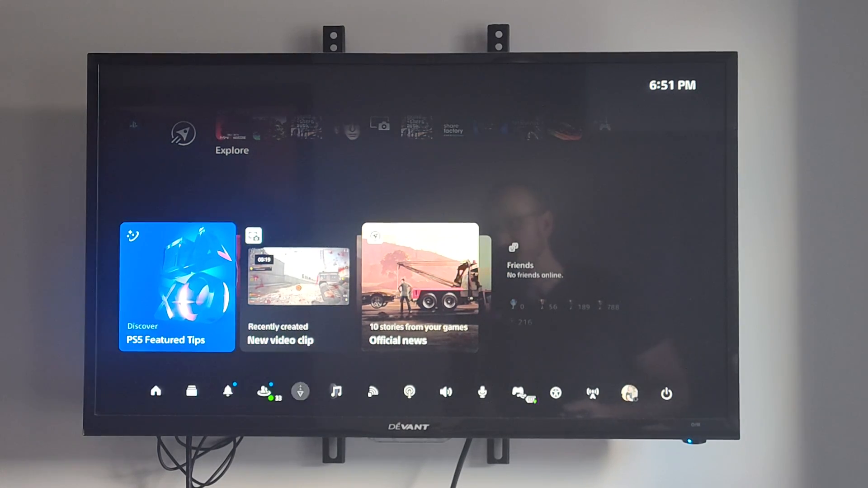
{"action": "mouse_move", "coordinate": [666, 393]}
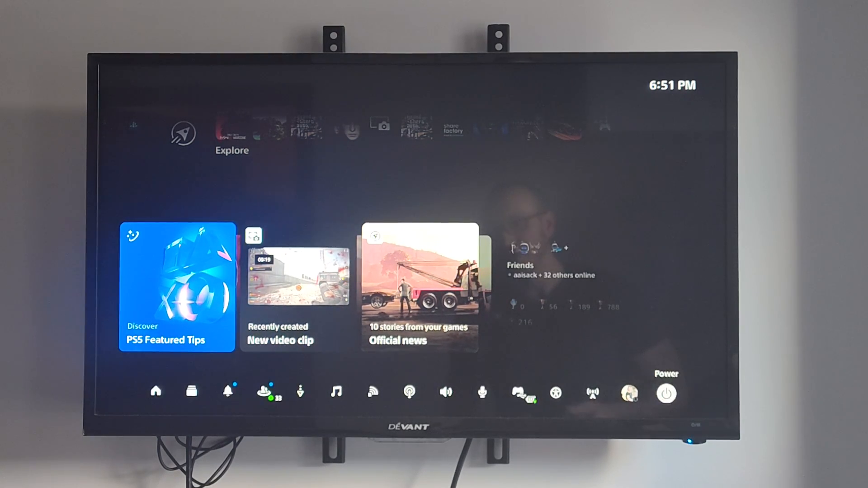
Show the power options: Enter Rest Mode, Turn Off PS5 and Restart PS5.
{"action": "left_click", "coordinate": [666, 394]}
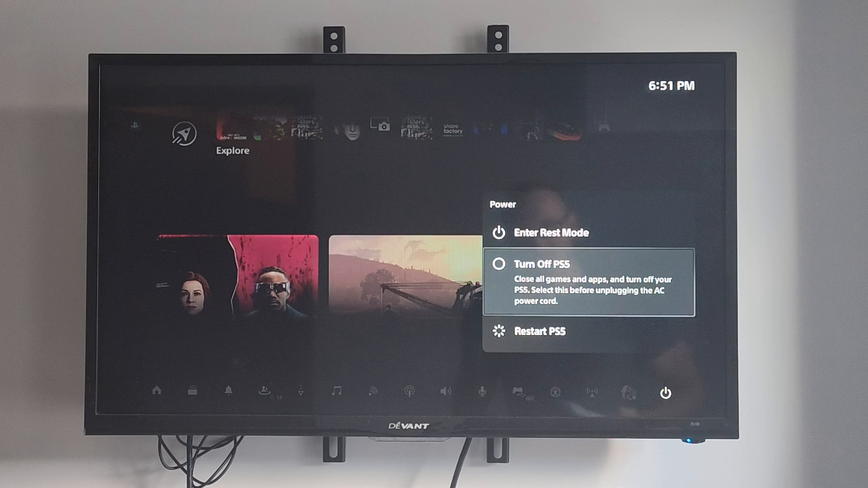
{"action": "left_click", "coordinate": [544, 264]}
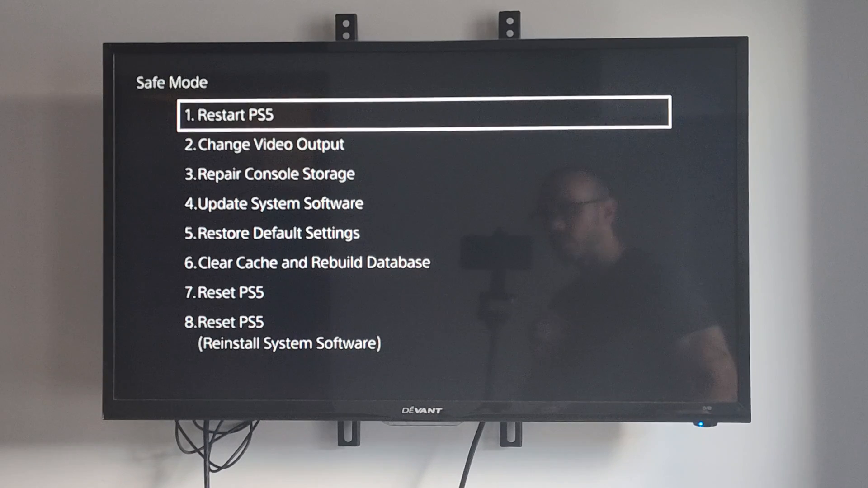
Move down the Safe Mode list past Change Video Output and Repair Console Storage to Clear Cache and Rebuild Database.
{"action": "key", "text": "down"}
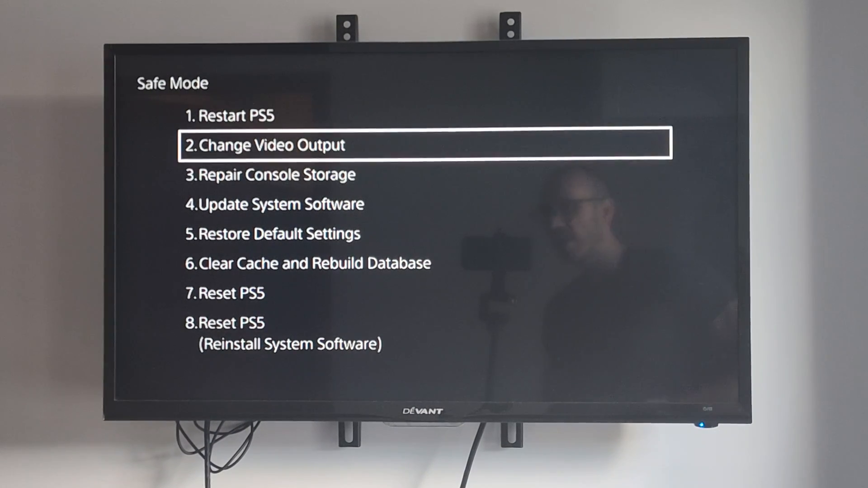
{"action": "key", "text": "Down"}
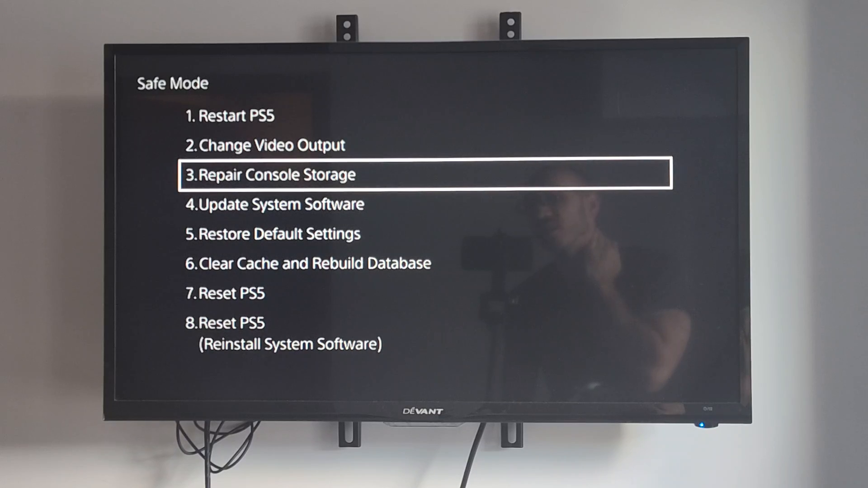
{"action": "key", "text": "Down"}
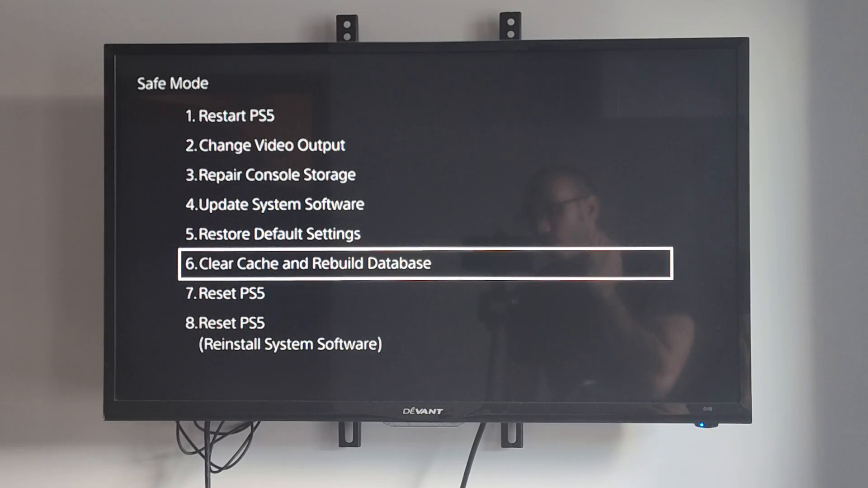